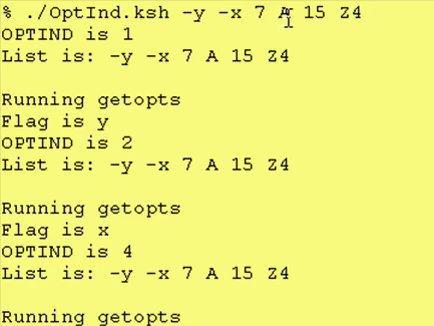
# Step: Scroll through ProcFlags5.ksh's header comments, example invocations, Usage string and getopts loop
pyautogui.doubleClick(292, 12)
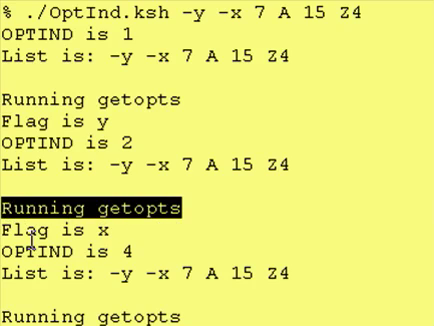
pyautogui.scroll(-3)
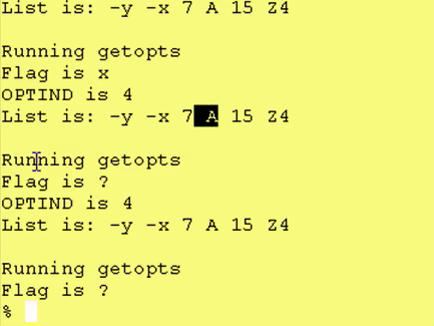
pyautogui.doubleClick(90, 160)
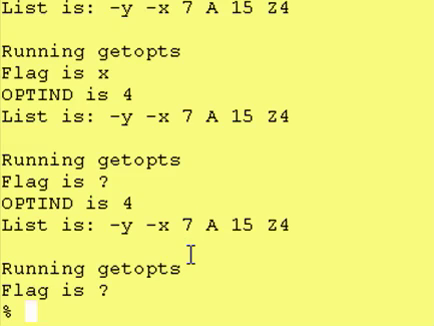
pyautogui.moveTo(190, 216)
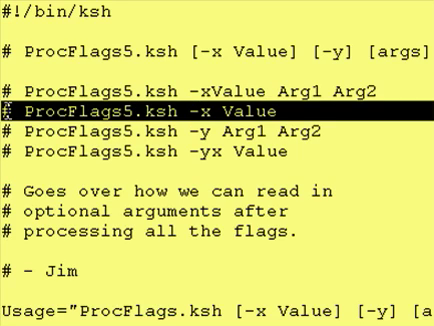
pyautogui.scroll(-3)
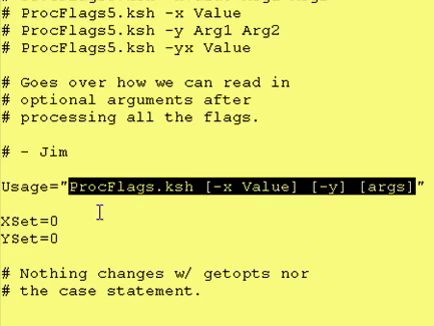
pyautogui.scroll(-3)
pyautogui.write('5')
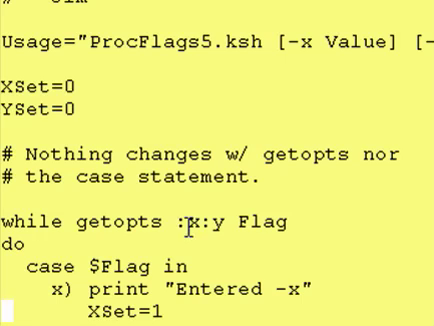
pyautogui.doubleClick(190, 222)
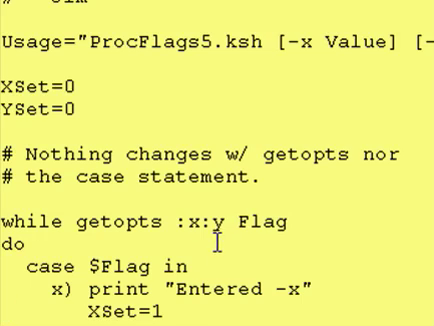
pyautogui.scroll(-3)
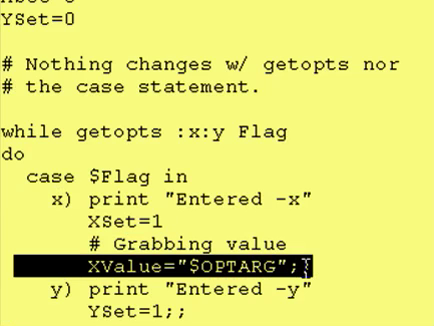
pyautogui.scroll(-3)
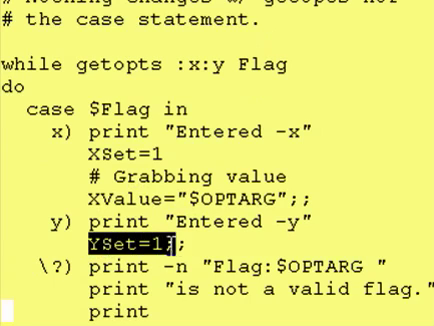
pyautogui.scroll(-3)
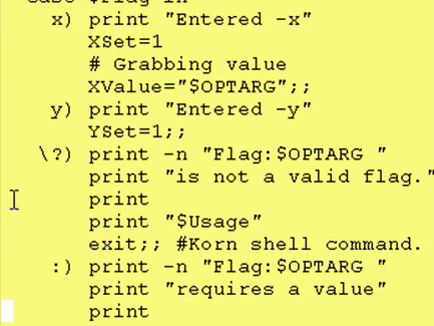
pyautogui.scroll(-3)
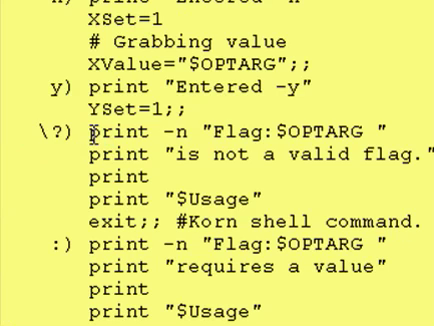
pyautogui.moveTo(96, 128); pyautogui.dragTo(420, 156)
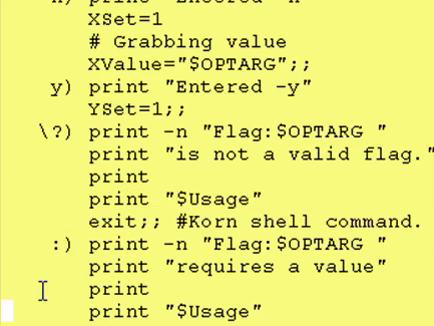
pyautogui.scroll(-3)
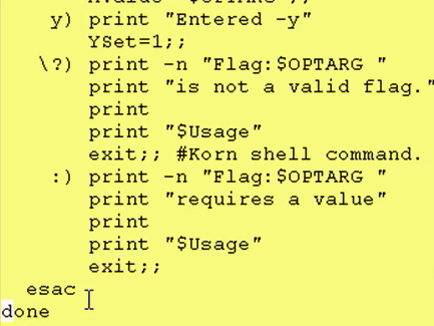
pyautogui.scroll(-3)
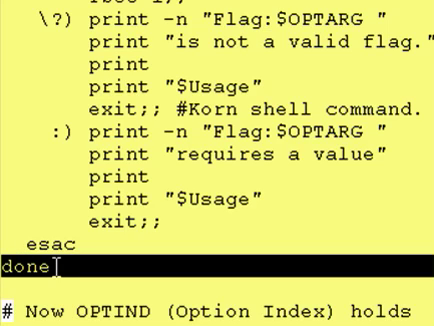
pyautogui.scroll(-3)
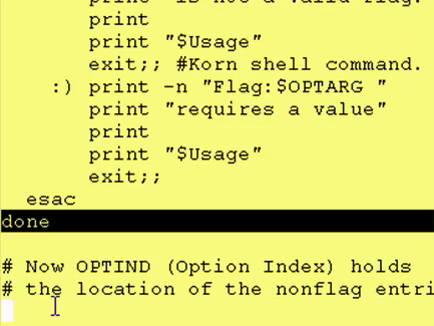
pyautogui.scroll(-3)
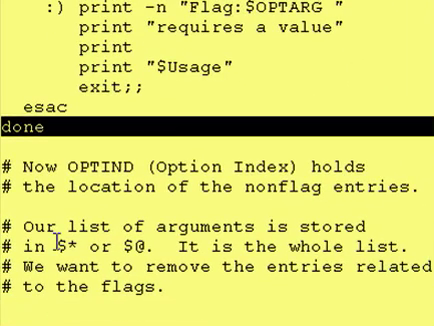
pyautogui.doubleClick(220, 138)
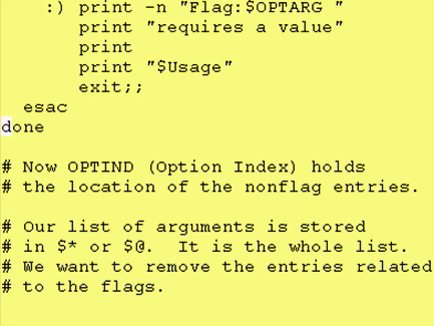
pyautogui.scroll(-3)
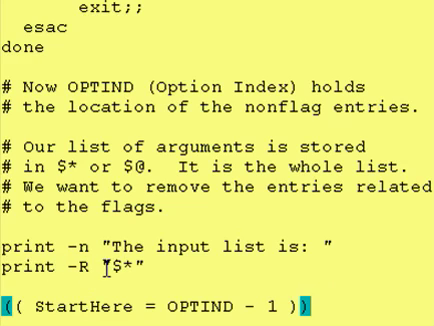
pyautogui.doubleClick(124, 264)
pyautogui.write('shift $StartHere')
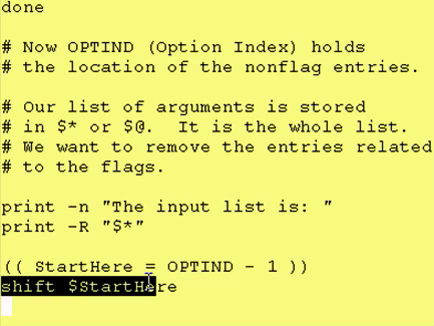
pyautogui.scroll(-3)
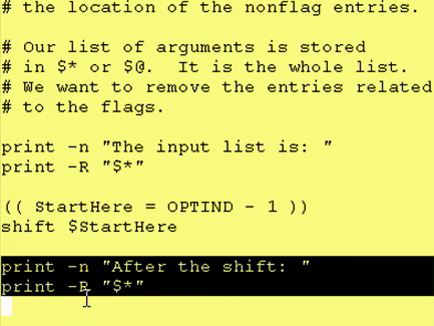
# Step: Scroll past the for loop to the end of the ProcFlags5.ksh listing
pyautogui.scroll(-3)
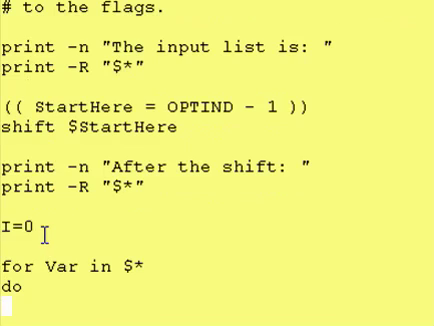
pyautogui.scroll(-3)
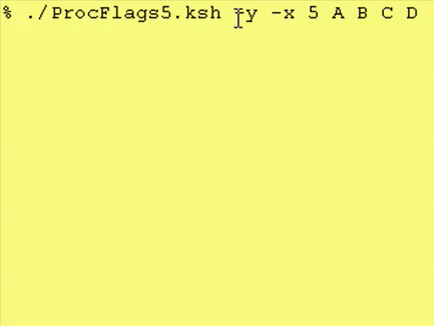
# Step: Run ./ProcFlags5.ksh -y -x 5 A B C D, then enter the flagless ./ProcFlags5.ksh A B C D command
pyautogui.doubleClick(280, 20)
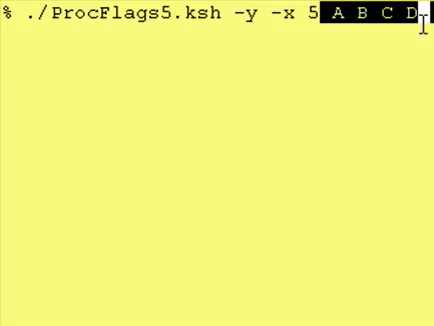
pyautogui.press('Return')
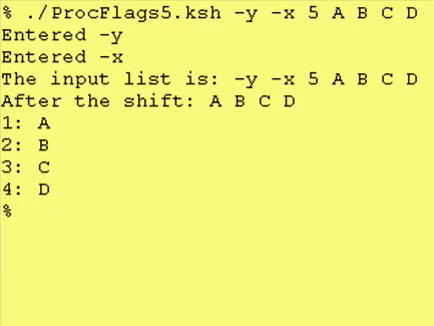
pyautogui.write('./ProcFlags5.ksh A B C D')
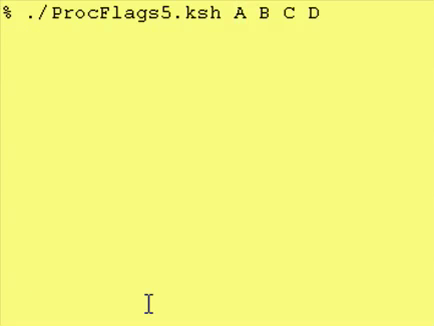
# Step: Run ProcFlags5.ksh with A B C D, with A -x C D, and with only -y giving an empty shifted list
pyautogui.write('-x')
pyautogui.press('Return')
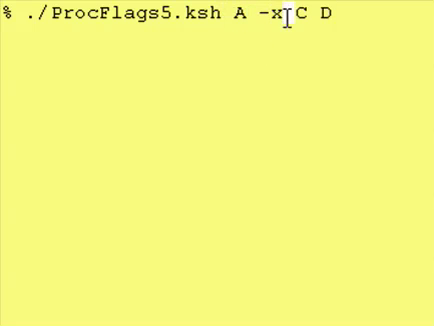
pyautogui.press('Return')
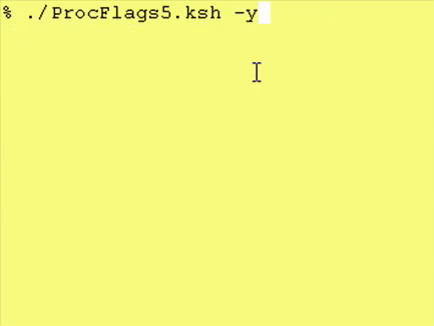
pyautogui.press('Return')
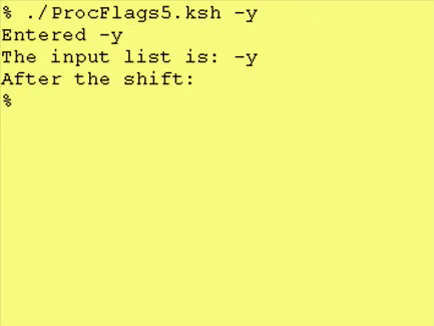